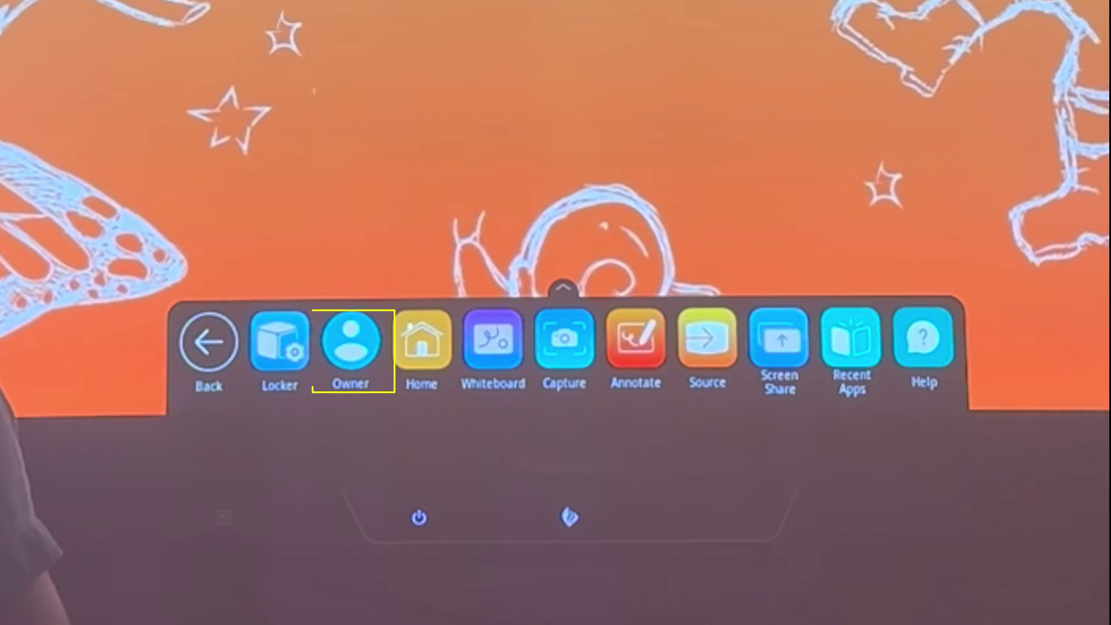
Open the Users settings showing Owner, New user and Guest profiles
left_click(351, 348)
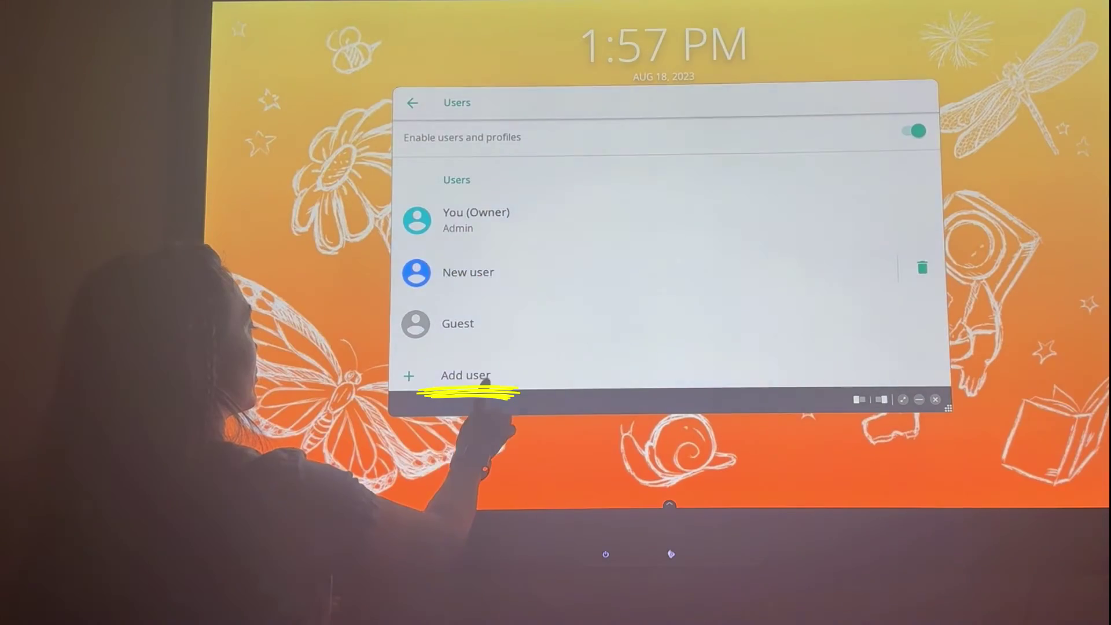
Add and set up a second New user, then open its profile settings
left_click(465, 376)
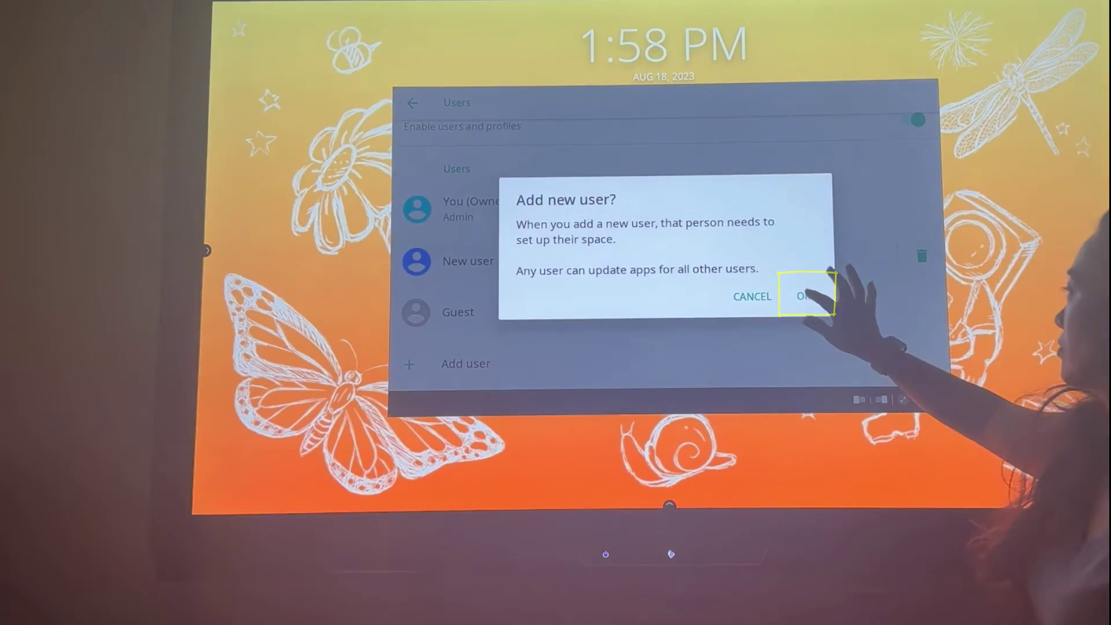
left_click(806, 296)
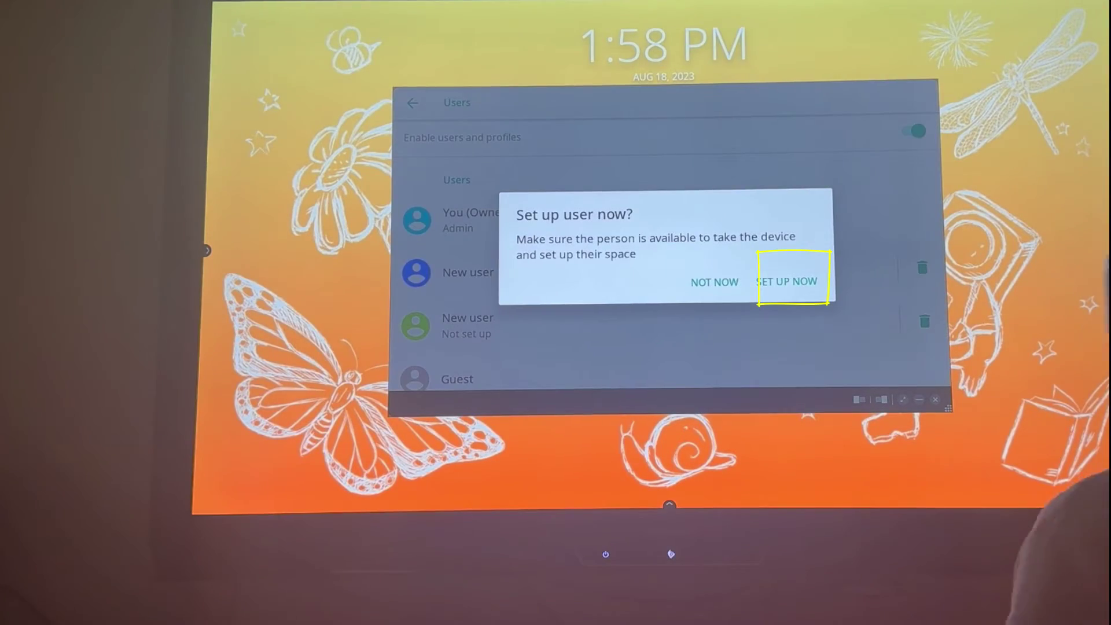
left_click(786, 282)
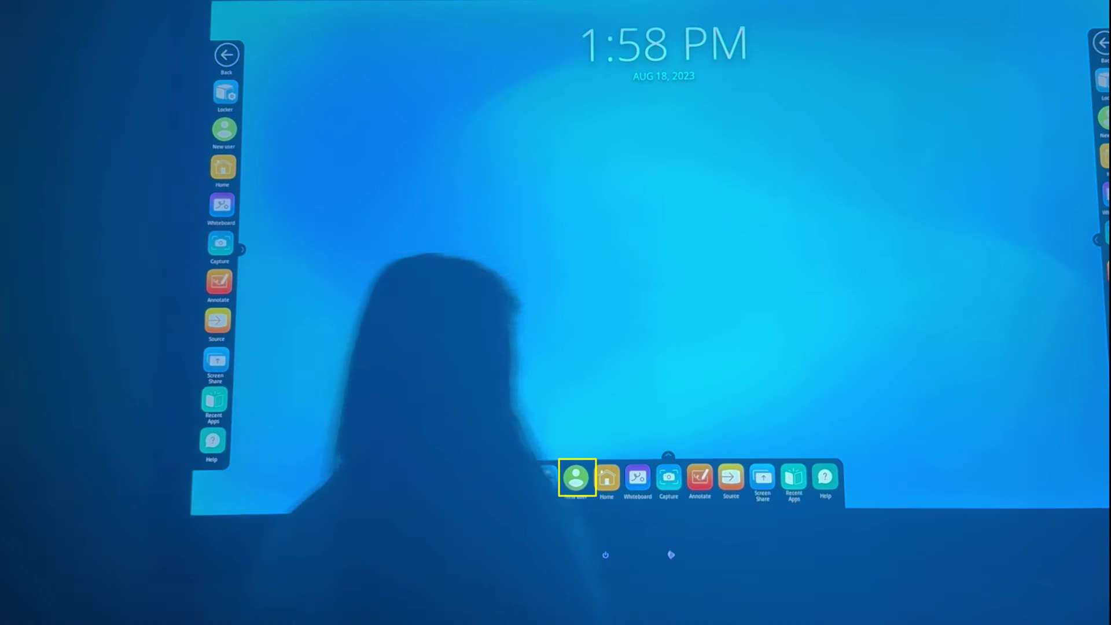
left_click(580, 480)
type("M")
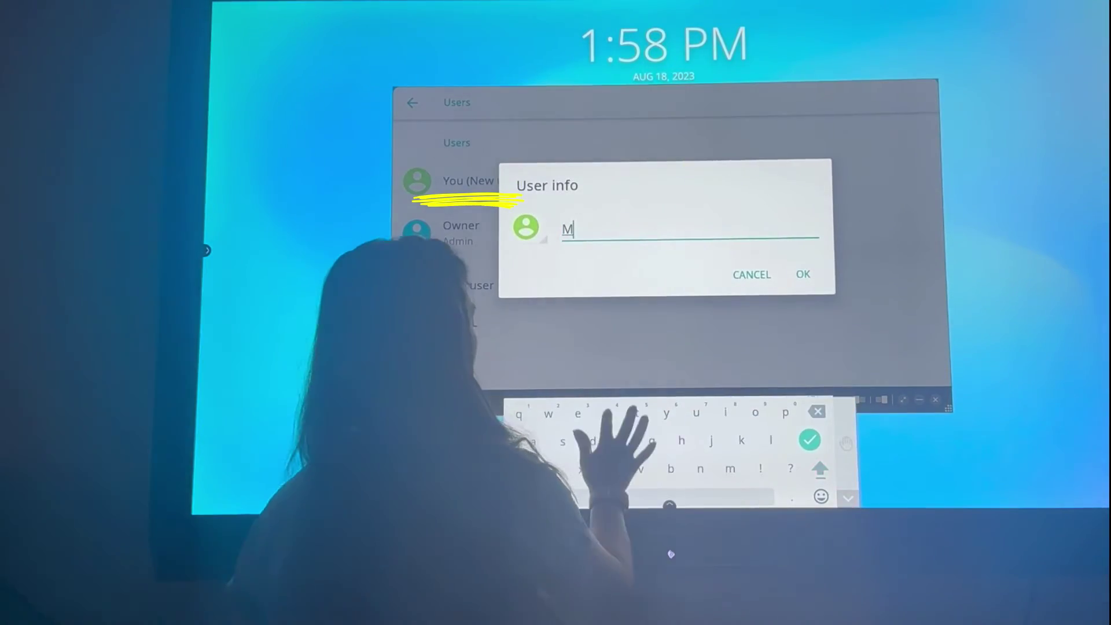
Type 'rs' into the User info name field so it reads 'Mrs'
type("rs")
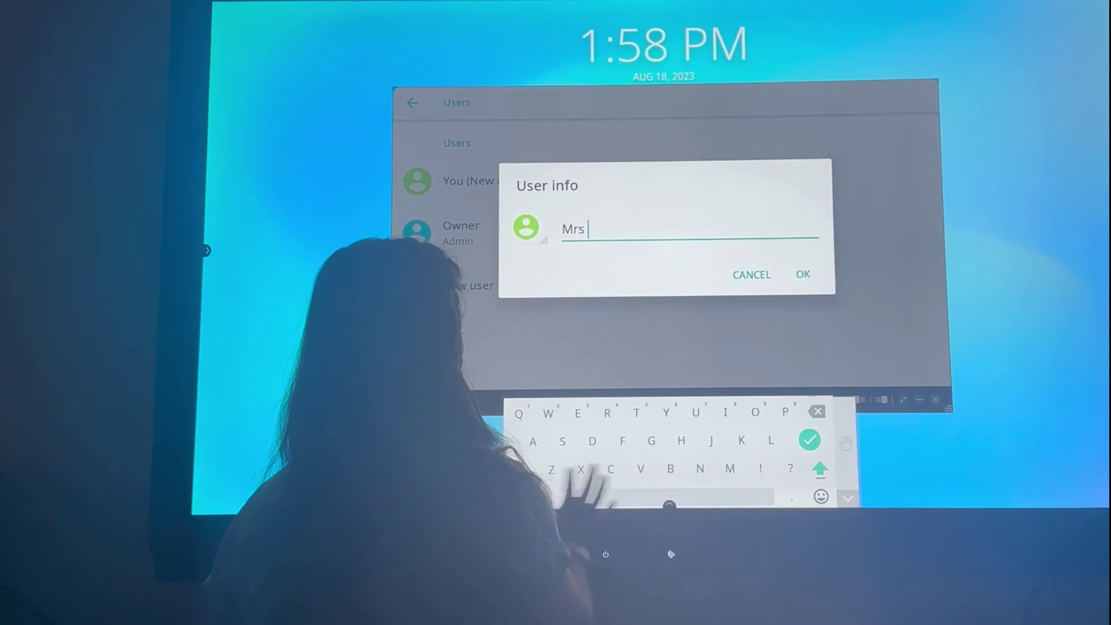